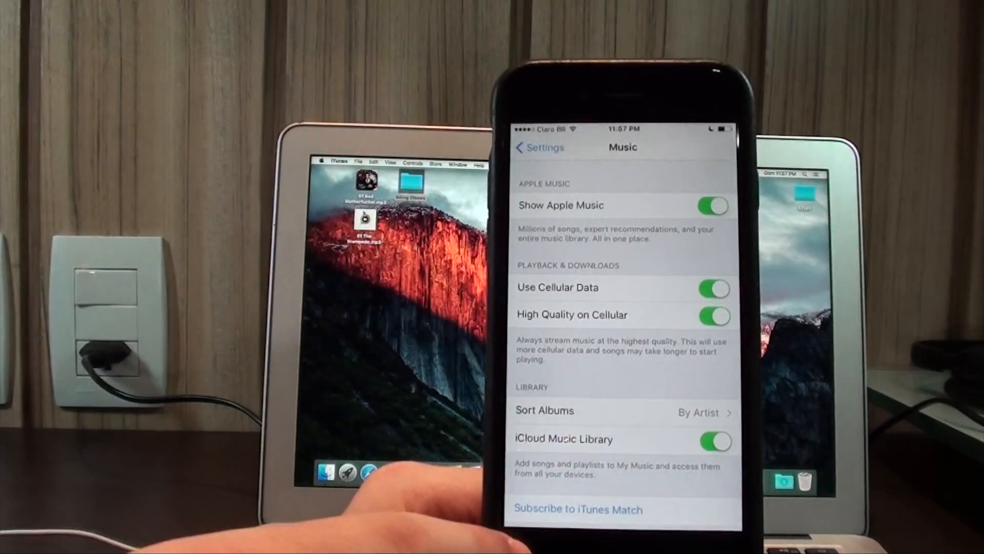
Confirm iCloud Music Library is on in the iPhone's Music settings, then launch iTunes
scroll(down, 3)
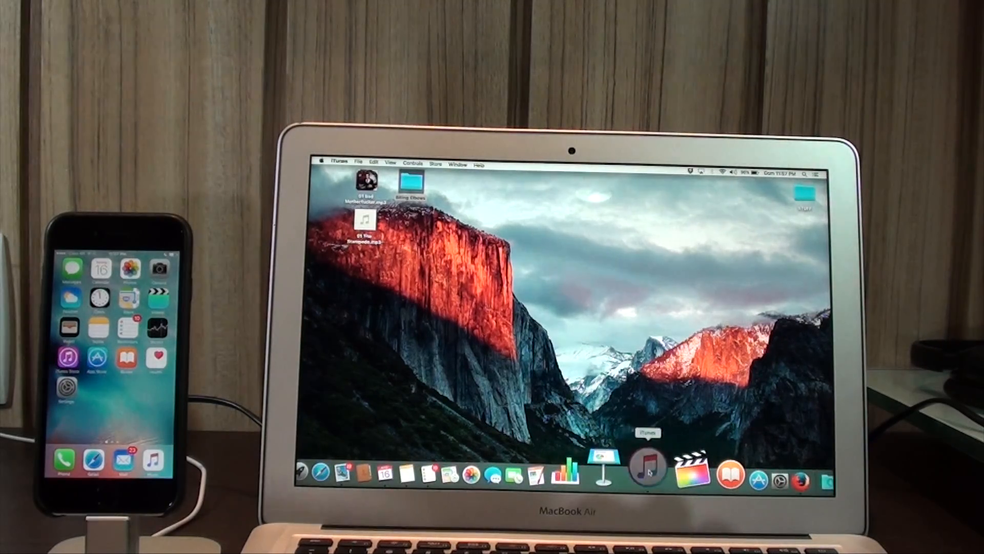
click(656, 474)
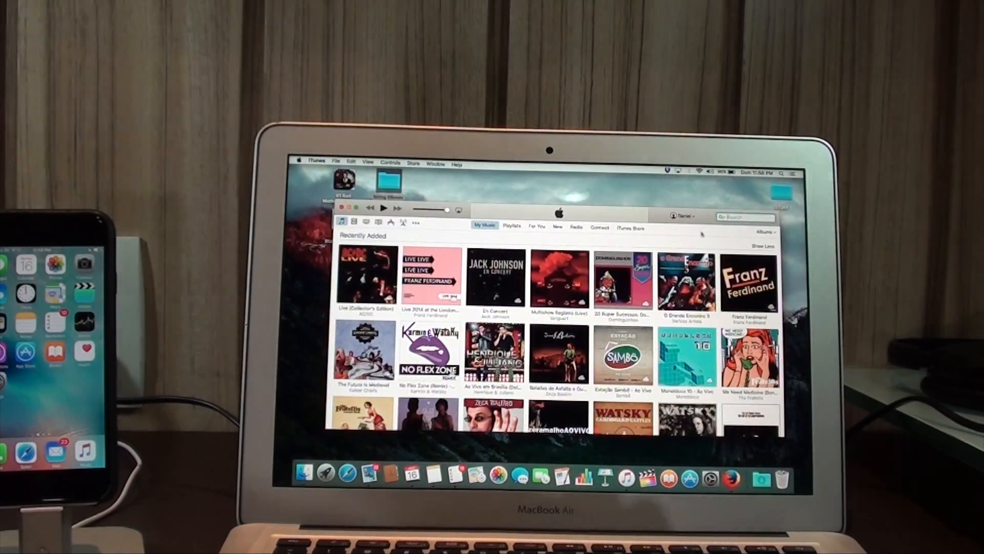
Open the iTunes library showing Recently Added albums and select the search field
click(747, 218)
text(billing elbown)
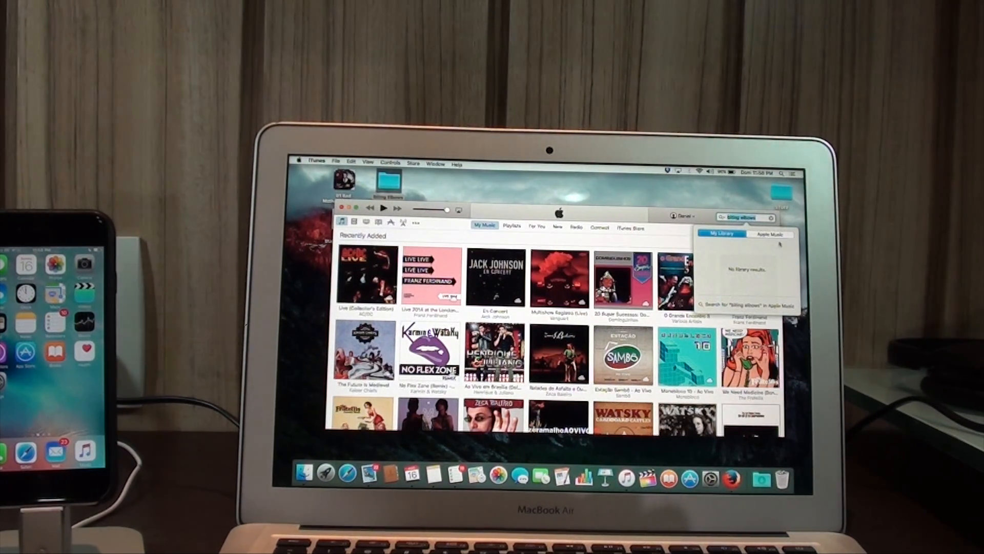
Search the iTunes library for 'biting elbows', which returns no results
click(770, 234)
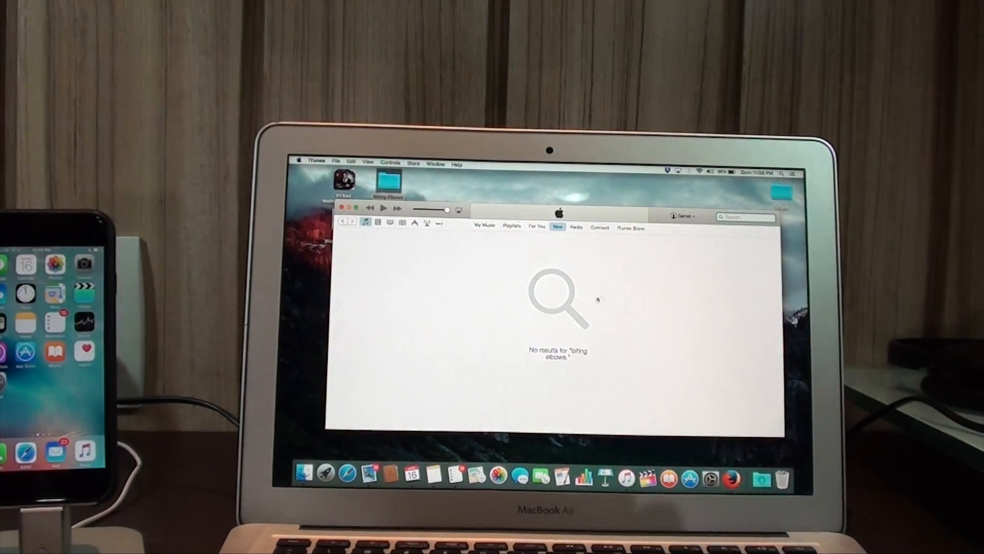
click(483, 226)
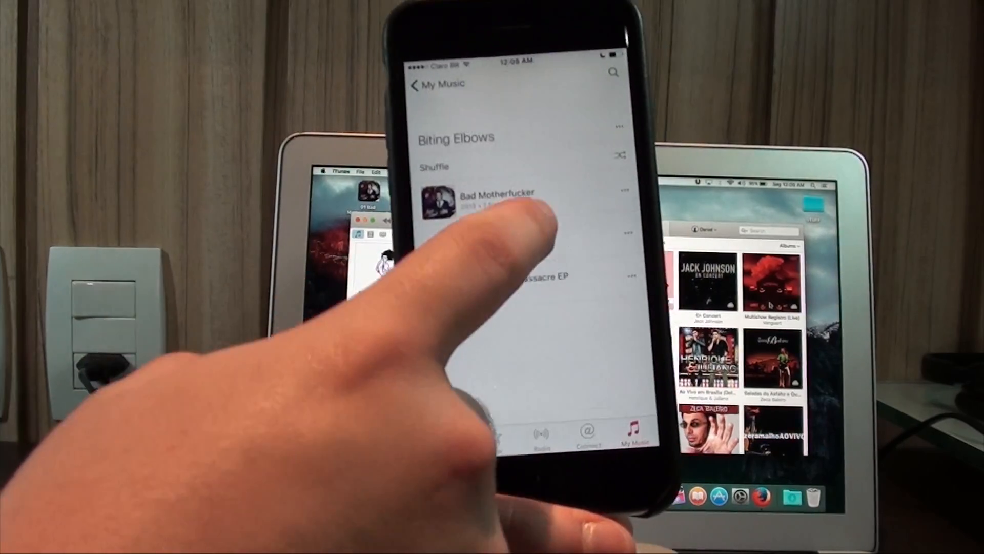
Play 'Toothpick' from the Biting Elbows album in the full-screen player
click(480, 195)
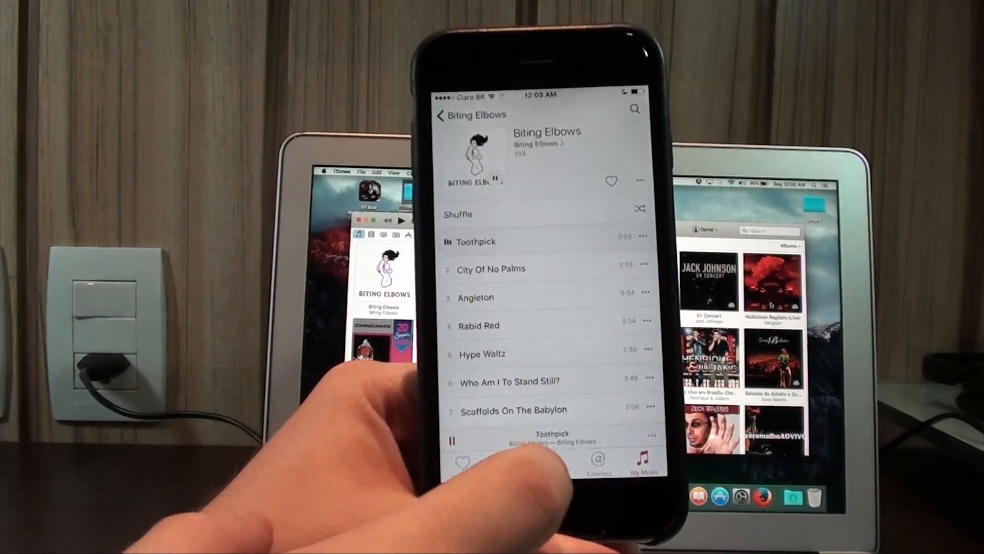
click(549, 440)
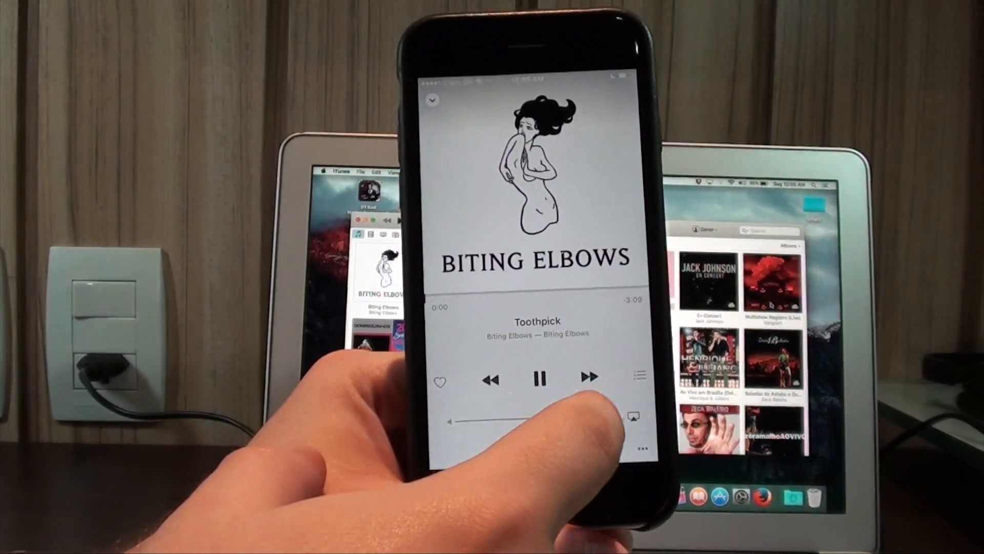